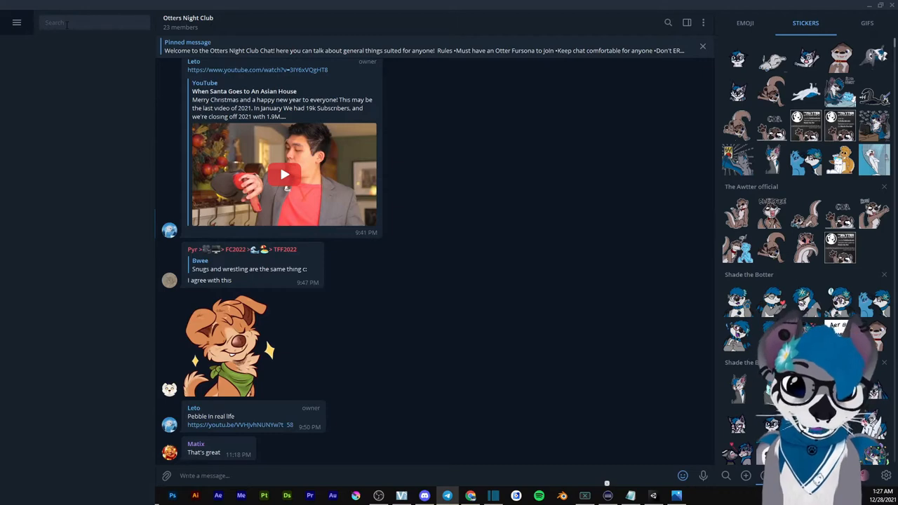
# - Search chats and contacts for 'sticker' to find the Stickers bot
pyautogui.write('sticker')
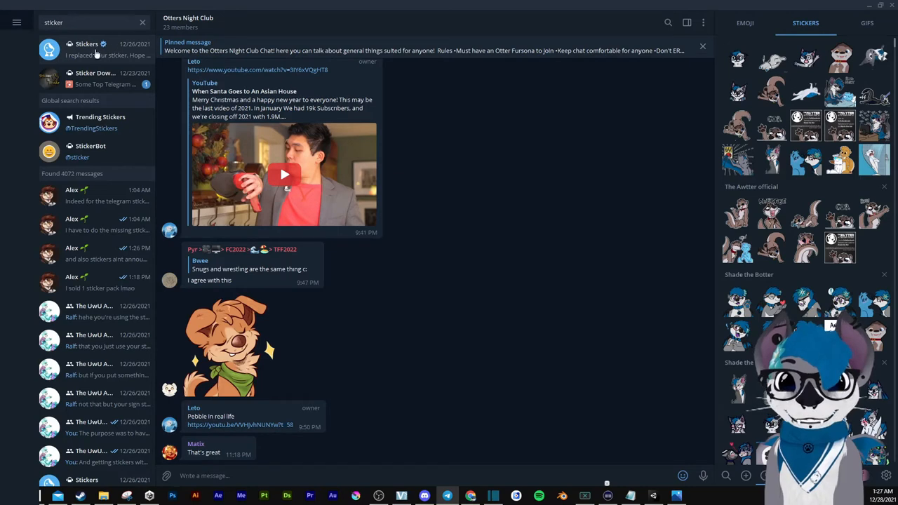
# - Open the Stickers bot chat and enter 'Awtter shade' as the new pack name
pyautogui.click(87, 44)
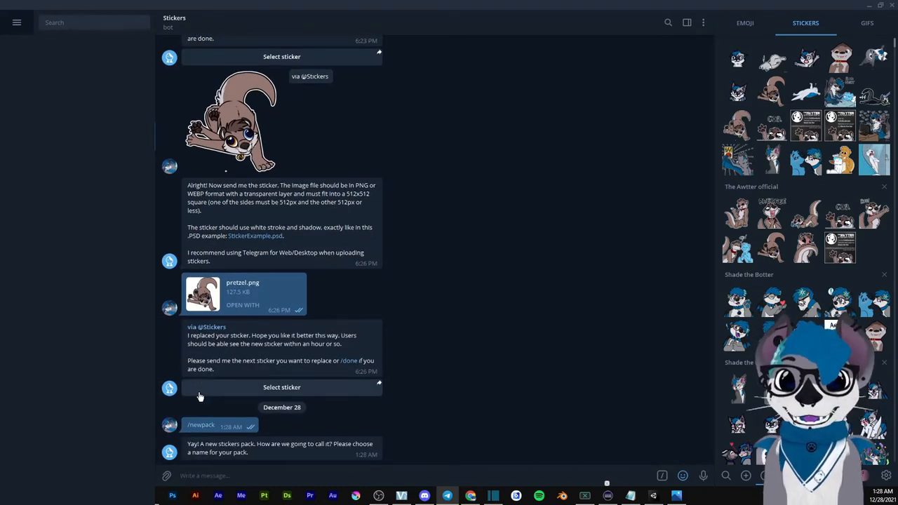
pyautogui.write('Awtter')
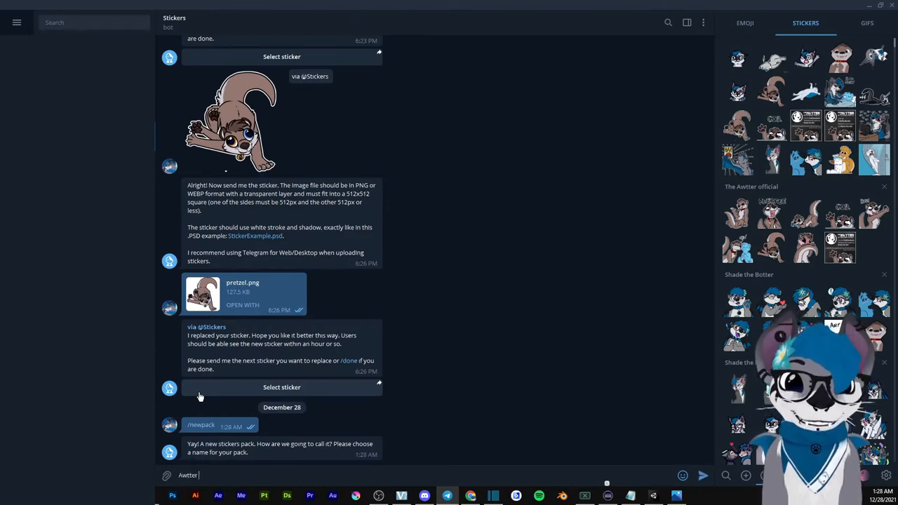
pyautogui.write('sh')
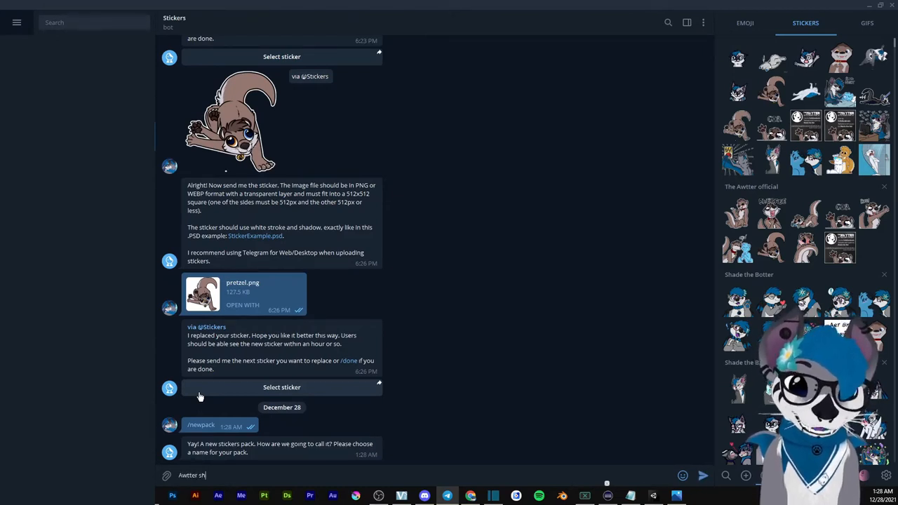
pyautogui.write('ade')
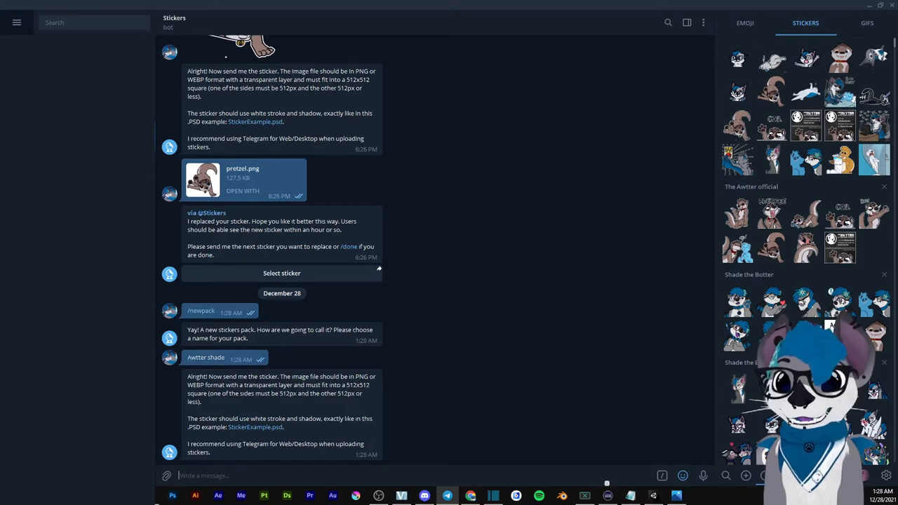
pyautogui.moveTo(167, 442)
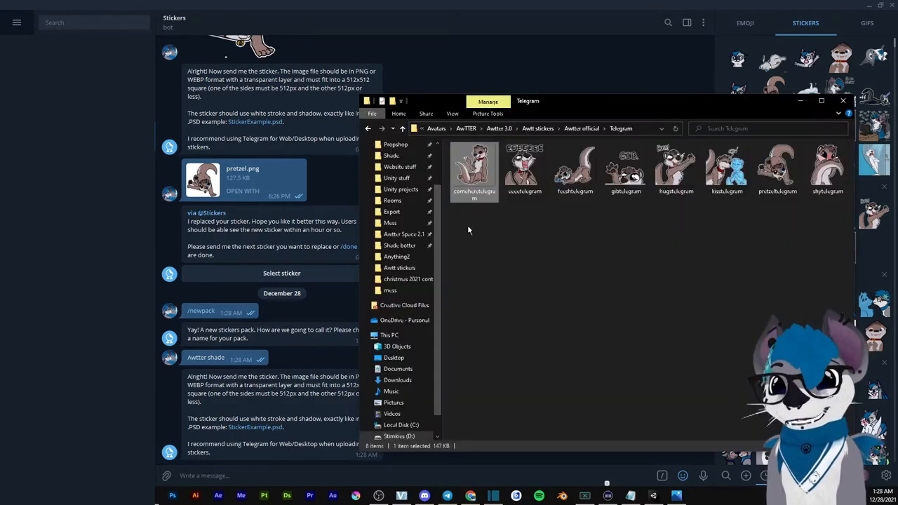
# - Move the Telegram sticker images folder window beside the Telegram chat
pyautogui.moveTo(526, 100); pyautogui.dragTo(544, 156)
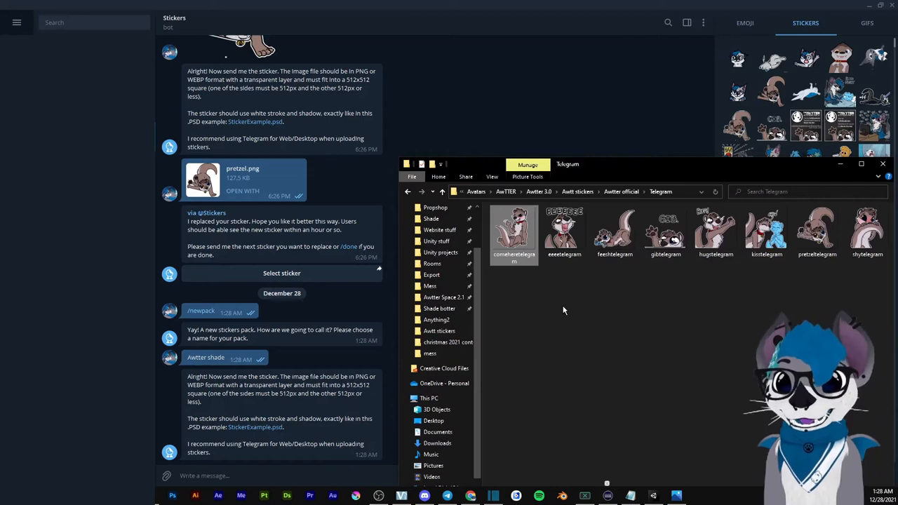
pyautogui.moveTo(593, 331)
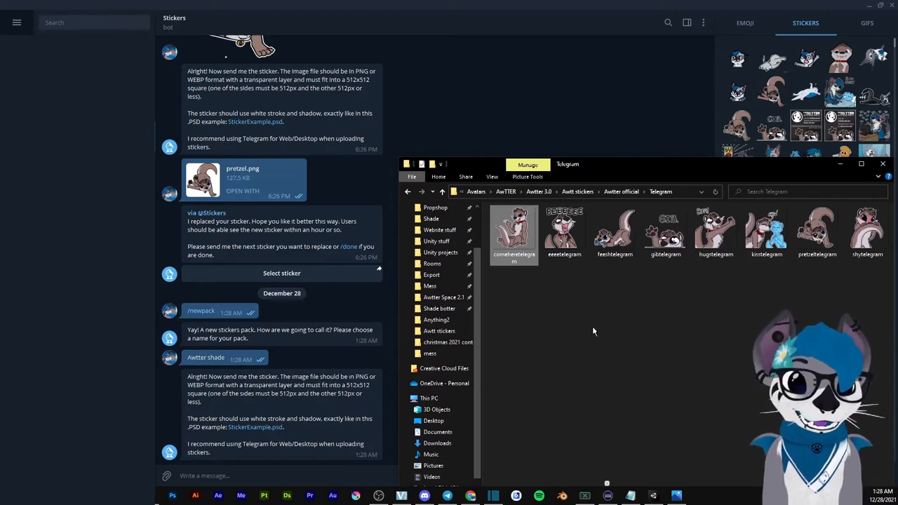
pyautogui.moveTo(655, 312)
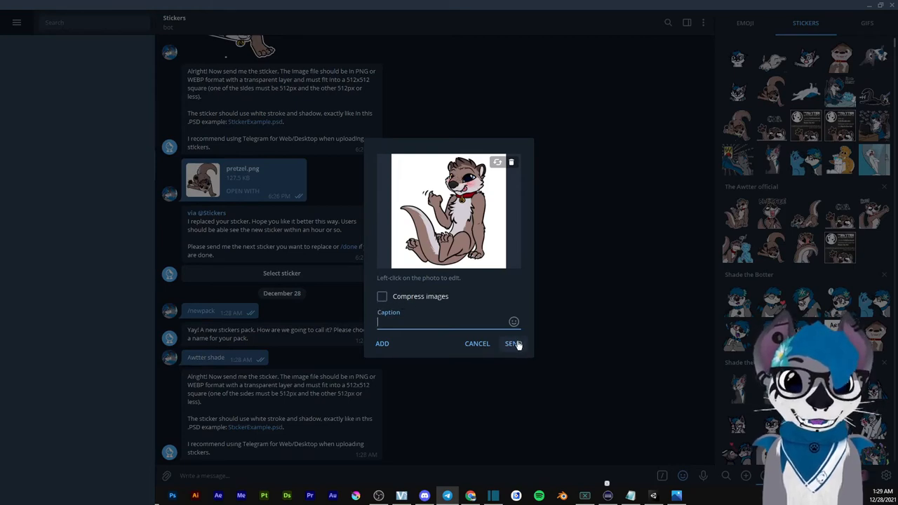
# - Send comeheretelegram.png uncompressed to the Stickers bot as the first sticker
pyautogui.click(512, 343)
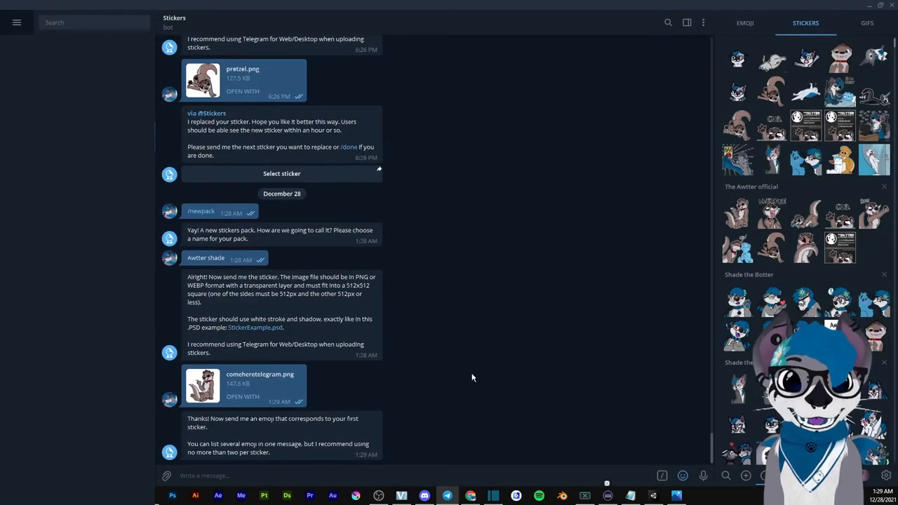
pyautogui.moveTo(609, 177)
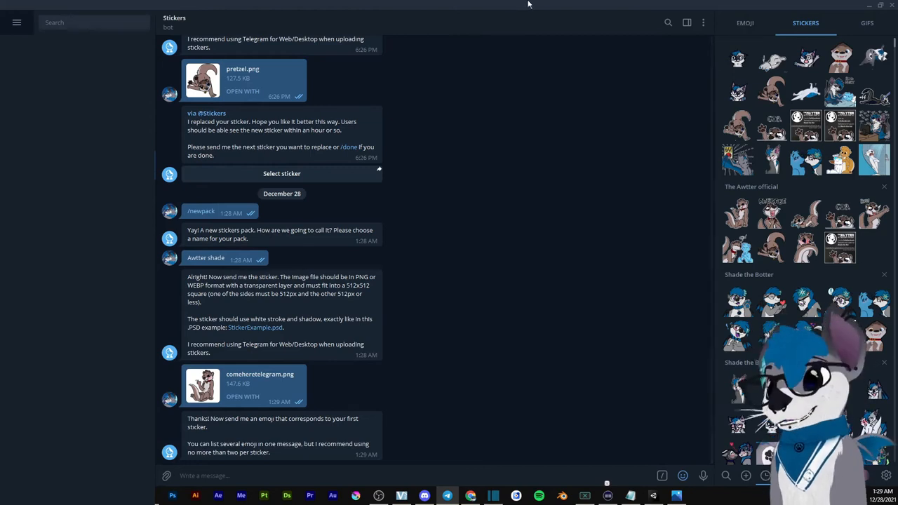
# - Open the emoji picker beside the Stickers bot chat
pyautogui.click(746, 23)
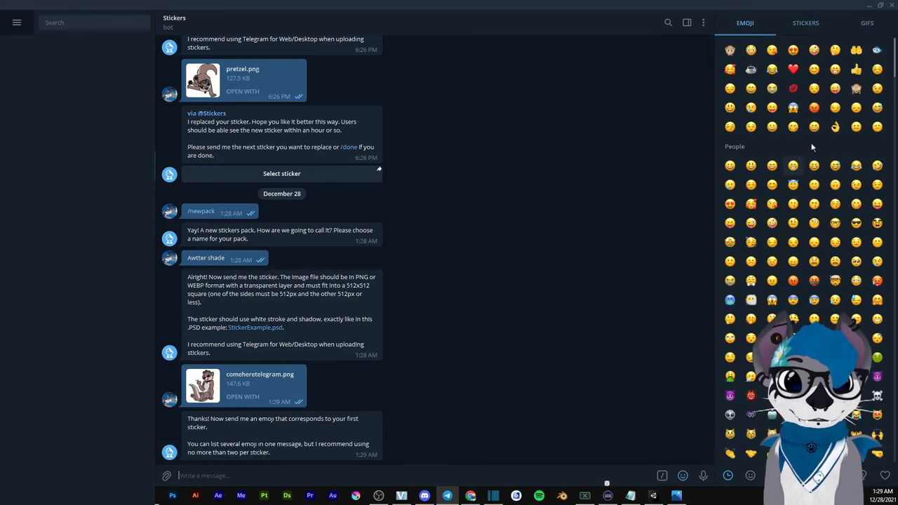
pyautogui.moveTo(803, 226)
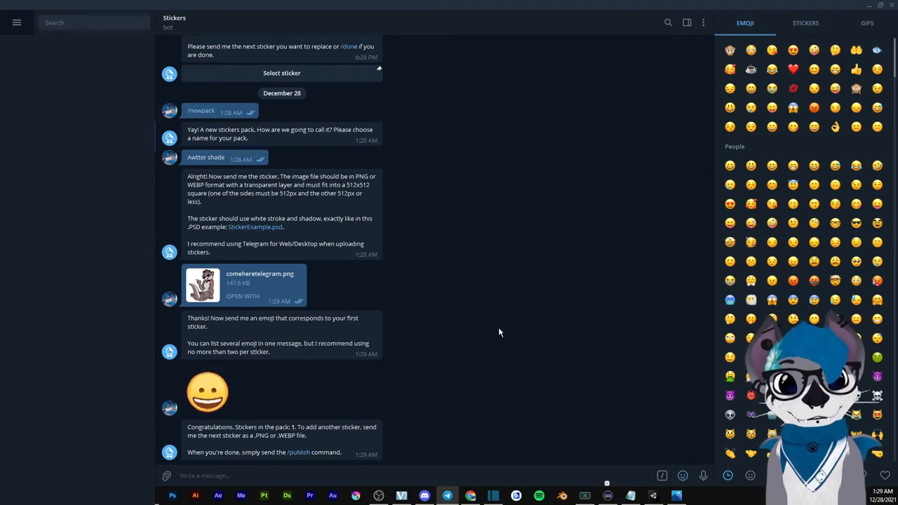
pyautogui.moveTo(523, 335)
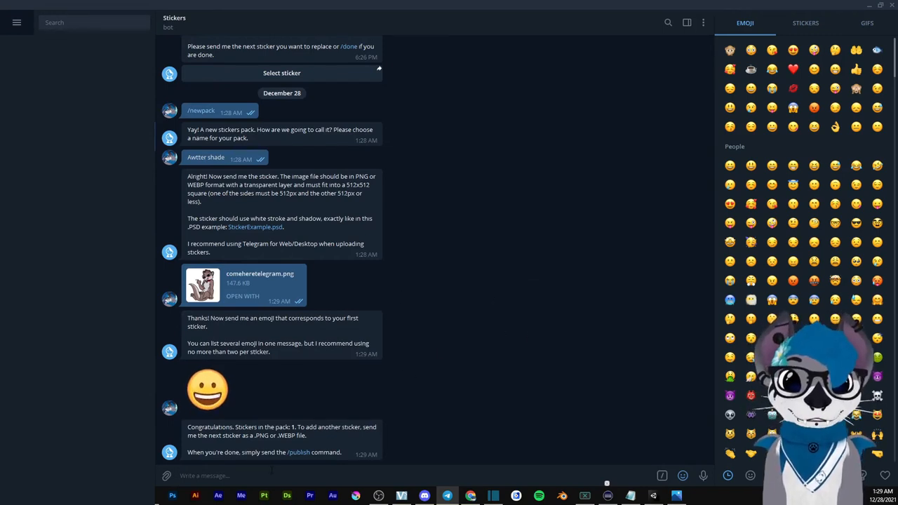
# - Send /publish to the Stickers bot and begin typing the /skip command
pyautogui.write('/pu')
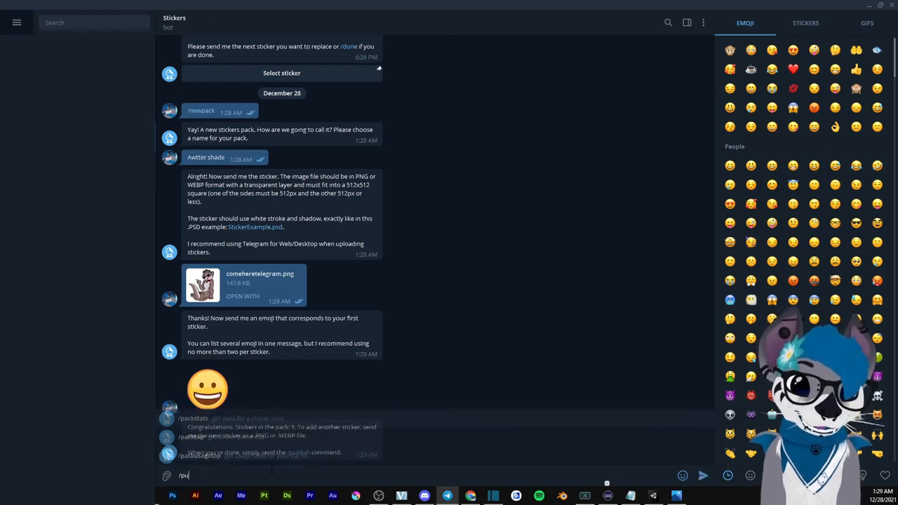
pyautogui.write('blish')
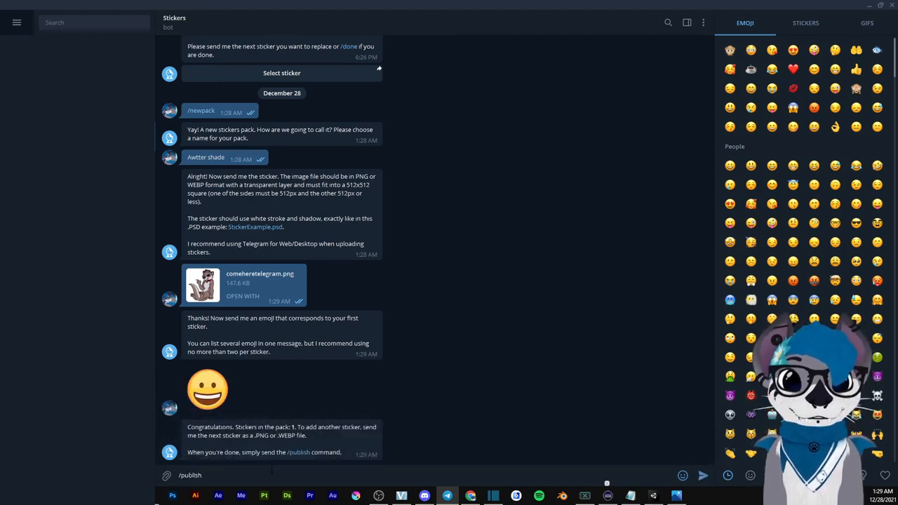
pyautogui.press('Return')
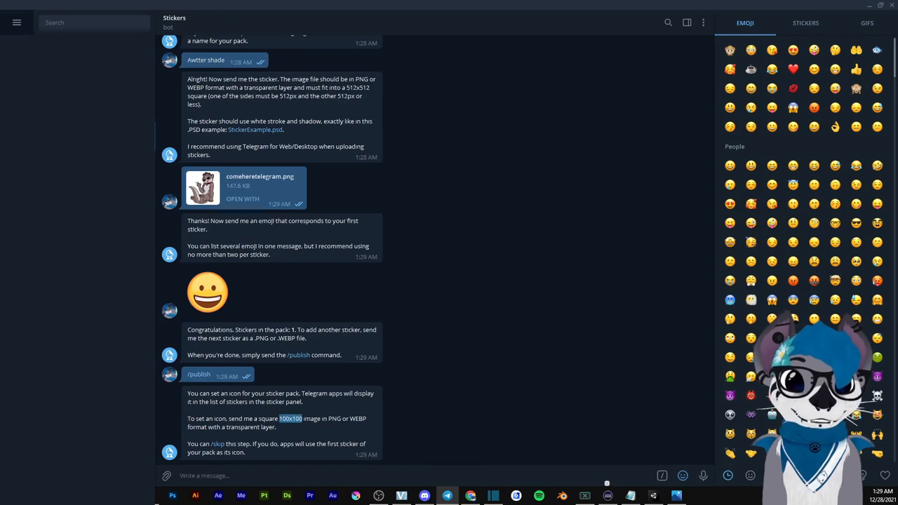
pyautogui.moveTo(357, 414)
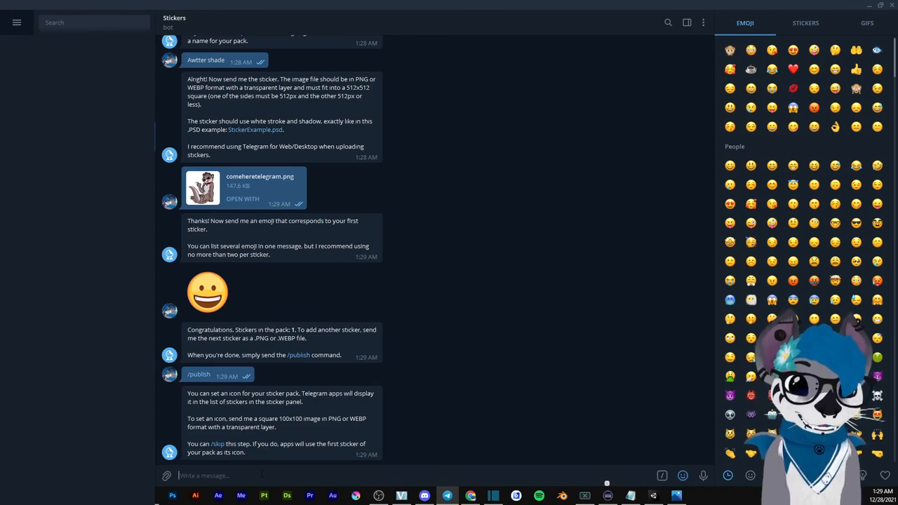
pyautogui.write('/spl')
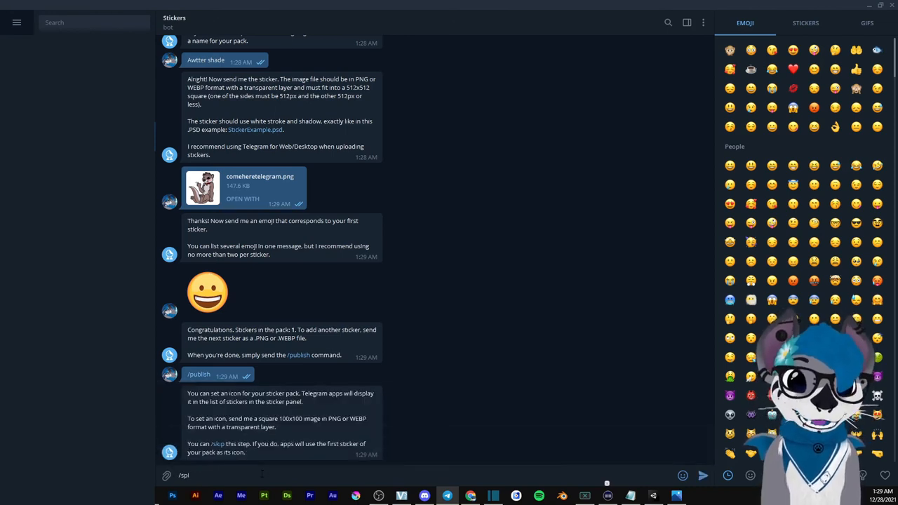